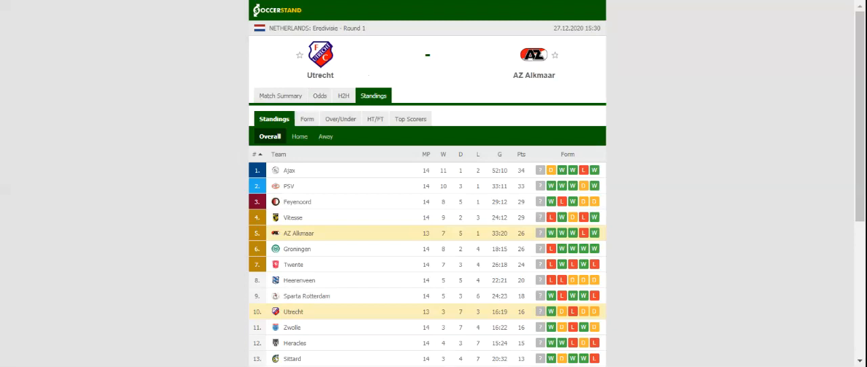
mouse_move(218, 47)
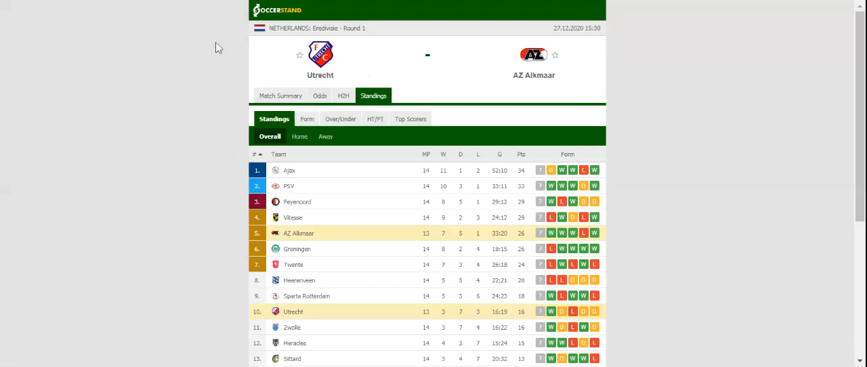
- Show the H2H tab listing Utrecht and AZ Alkmaar's recent results and previous meetings
click(343, 95)
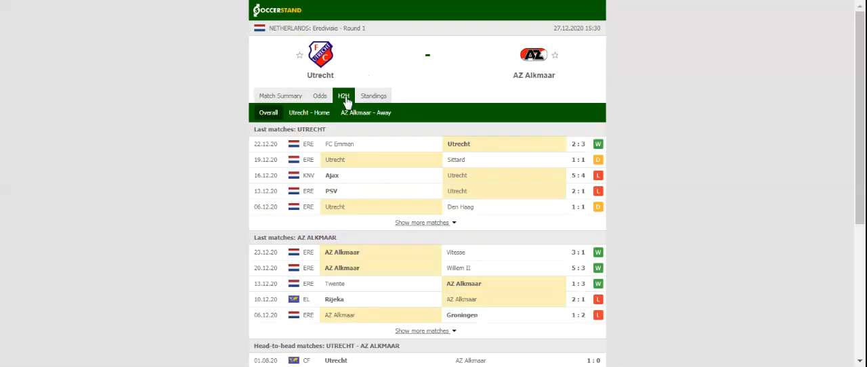